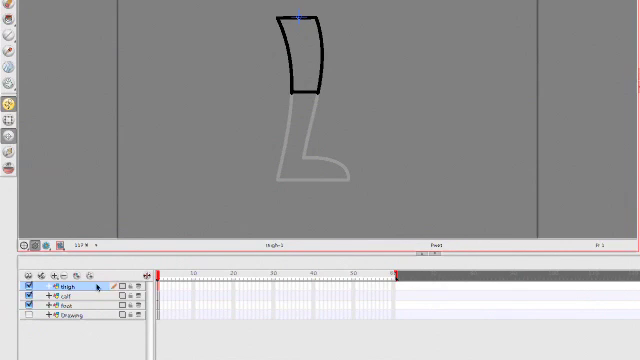
# Parent calf under thigh and foot under calf in the Timeline hierarchy.
pyautogui.click(65, 301)
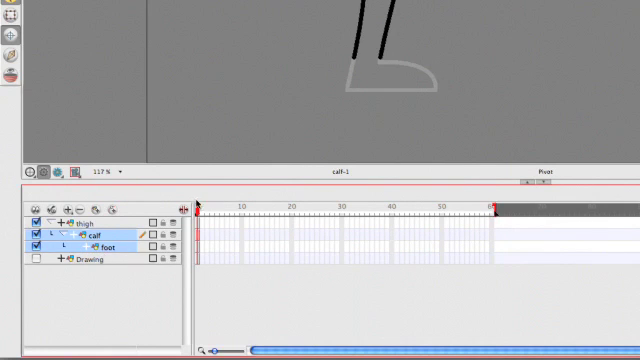
pyautogui.moveTo(262, 131)
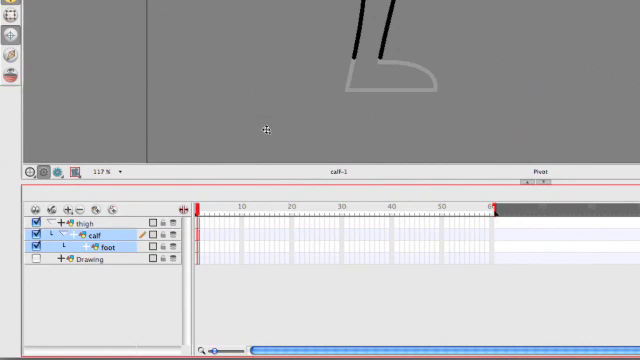
pyautogui.moveTo(175, 8)
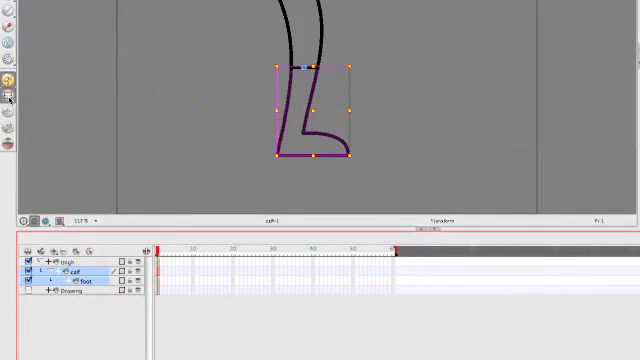
pyautogui.moveTo(205, 218)
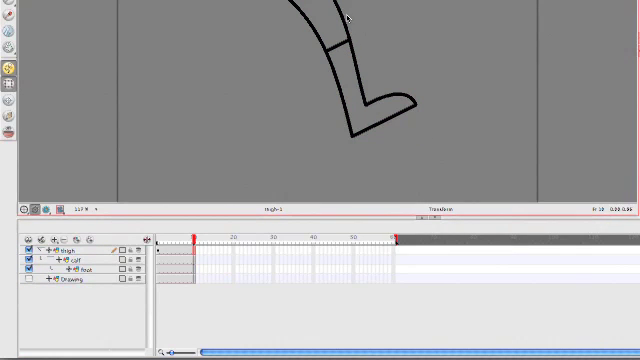
# Select the thigh layer at frame 10 to rotate the leg into a bent pose.
pyautogui.click(66, 256)
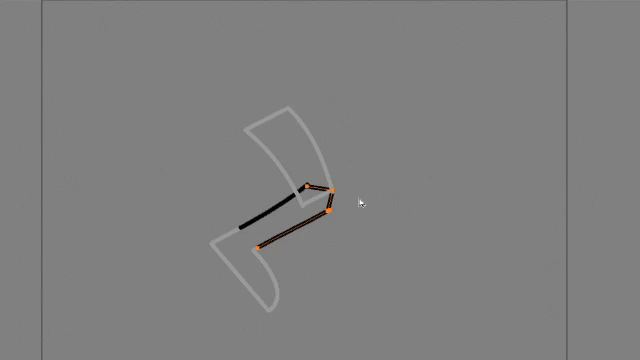
pyautogui.moveTo(343, 211)
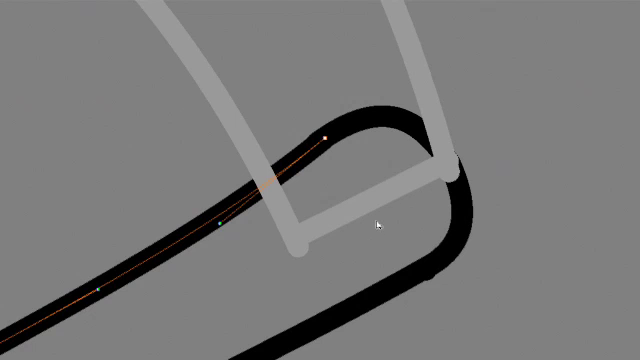
pyautogui.moveTo(340, 215)
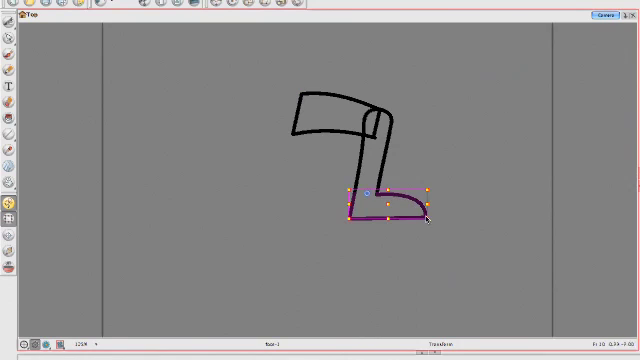
# Rotate the foot downward around its ankle pivot to test the joint.
pyautogui.moveTo(425, 218); pyautogui.dragTo(398, 255)
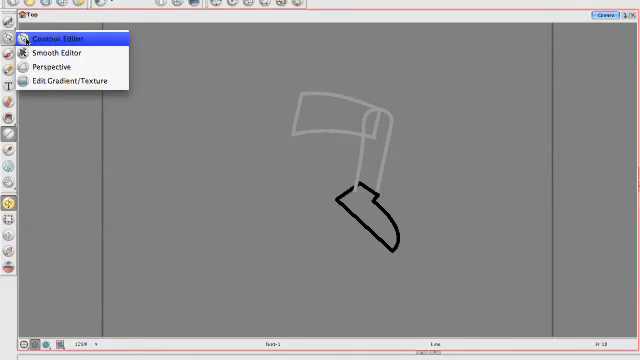
# Edit the foot's outline points so its top curves up to close the ankle gap.
pyautogui.click(57, 39)
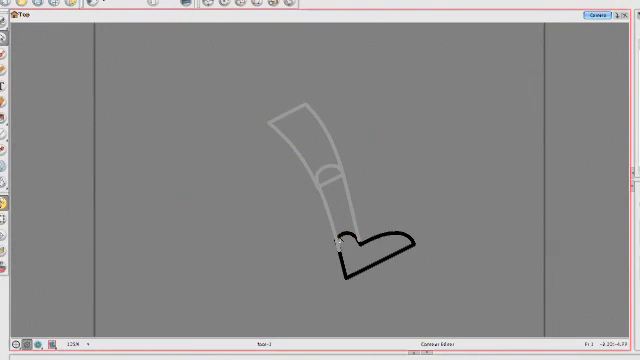
pyautogui.moveTo(358, 209)
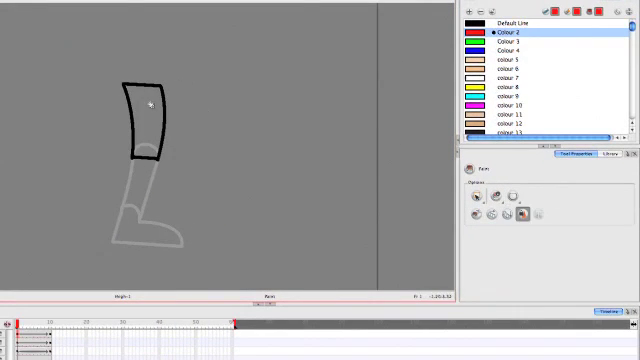
pyautogui.click(145, 110)
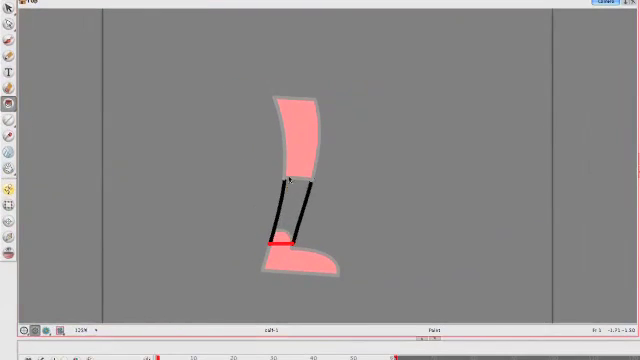
# Paint the calf solid red, then return to selecting whole drawings.
pyautogui.click(292, 205)
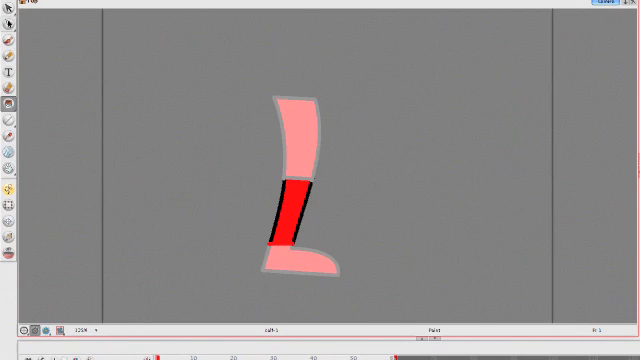
pyautogui.click(12, 20)
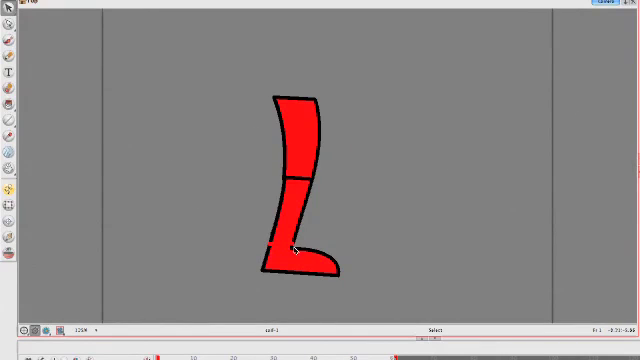
# Select the red thigh and enter the Contour Editor on its outline.
pyautogui.click(293, 250)
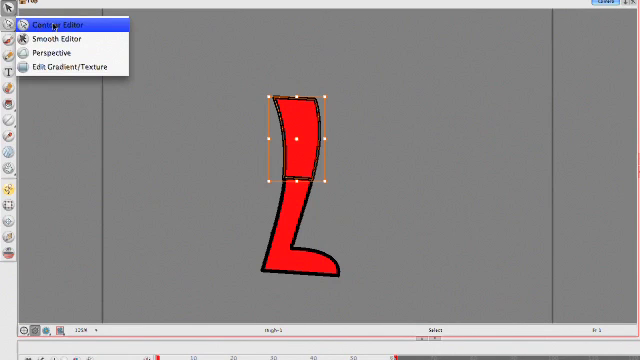
pyautogui.click(50, 18)
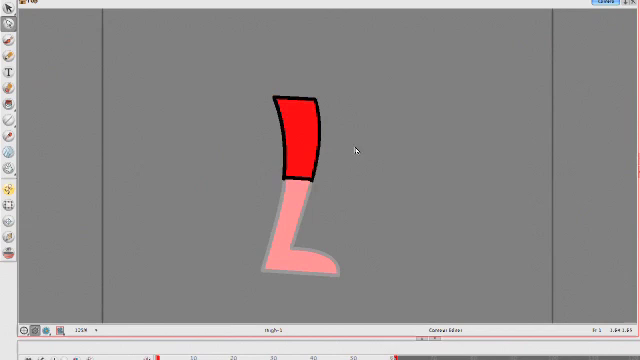